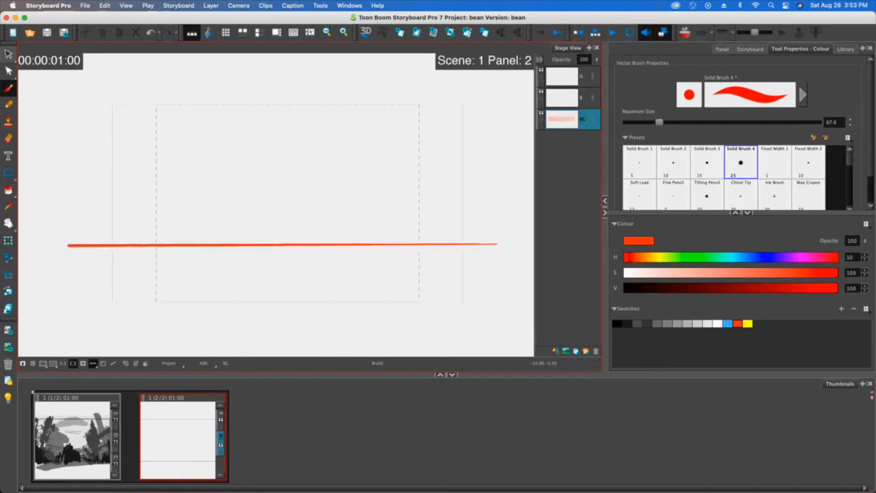
Sketch red converging ground lines and two horizontal cross lines below the horizon
{"action": "left_click_drag", "start_coordinate": [270, 264], "coordinate": [275, 297]}
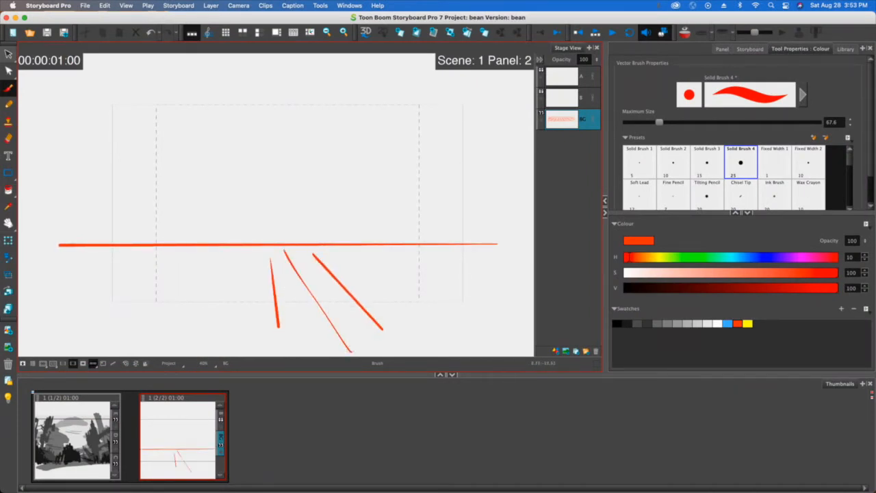
{"action": "left_click_drag", "start_coordinate": [397, 257], "coordinate": [485, 301]}
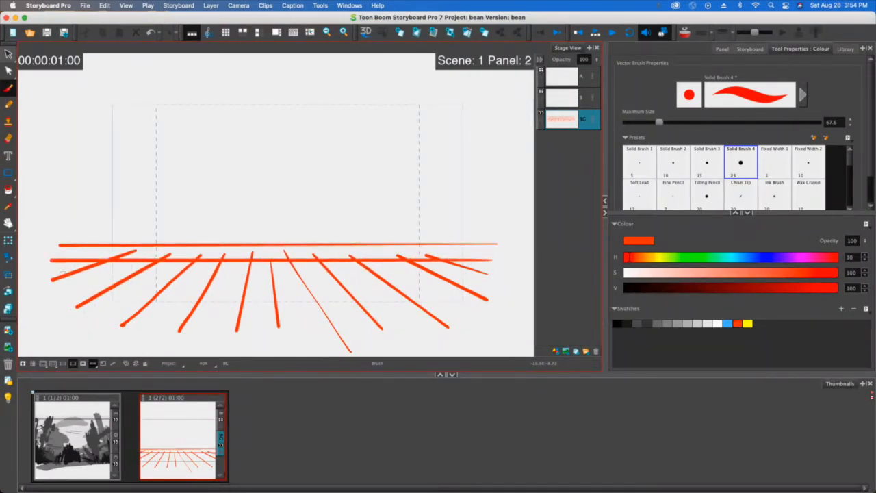
{"action": "left_click_drag", "start_coordinate": [51, 277], "coordinate": [510, 277]}
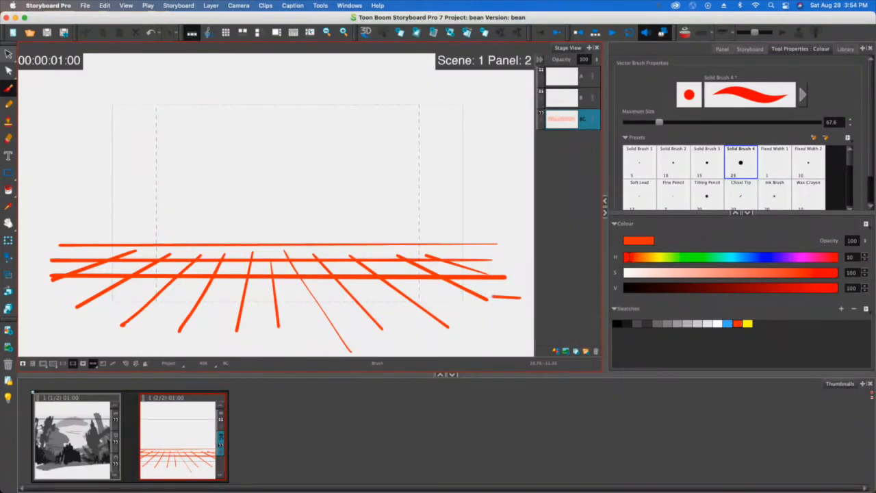
{"action": "left_click_drag", "start_coordinate": [50, 289], "coordinate": [519, 298]}
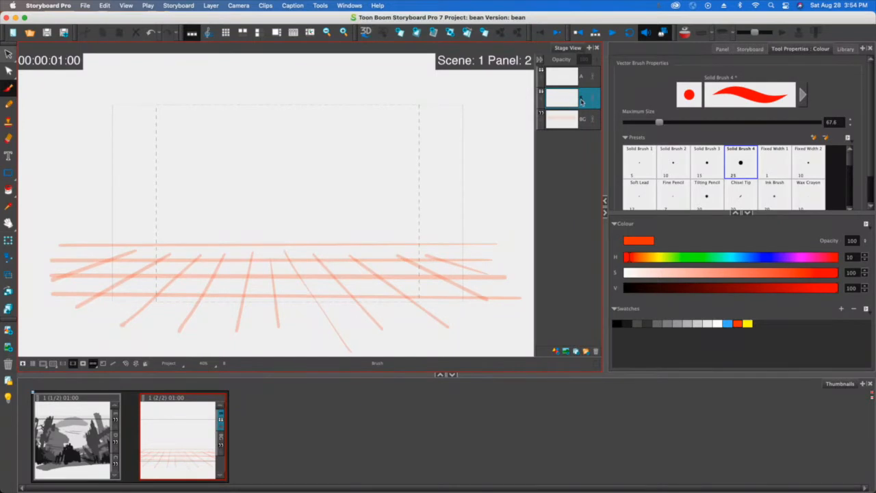
Switch the brush colour to black in the Colour panel
{"action": "left_click", "coordinate": [621, 322]}
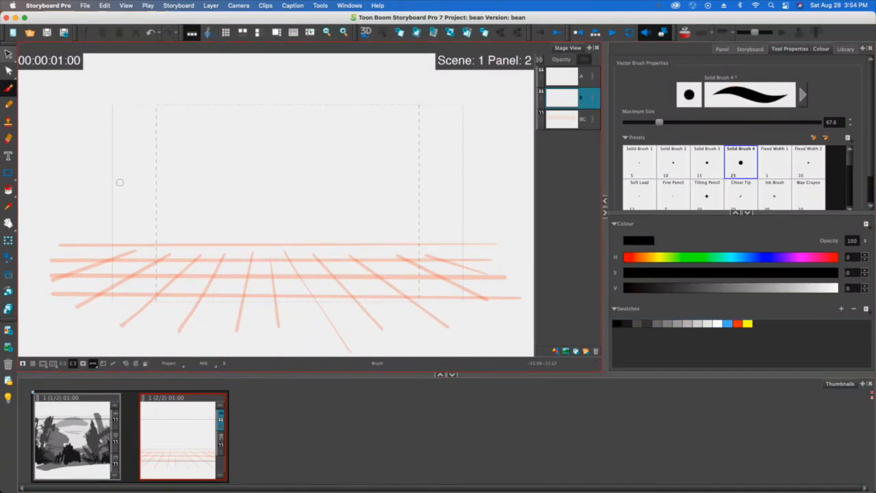
{"action": "mouse_move", "coordinate": [461, 162]}
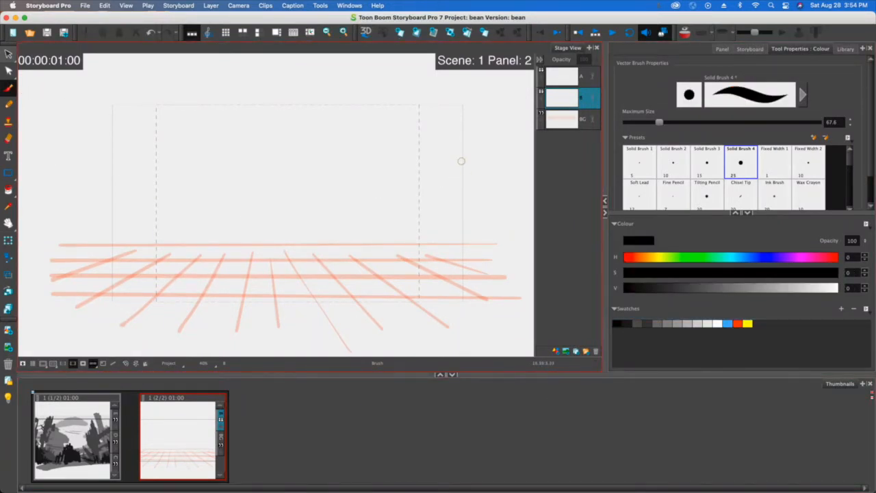
Ink the black cliff top, edge and hanging foliage at the upper right
{"action": "left_click_drag", "start_coordinate": [479, 140], "coordinate": [441, 137]}
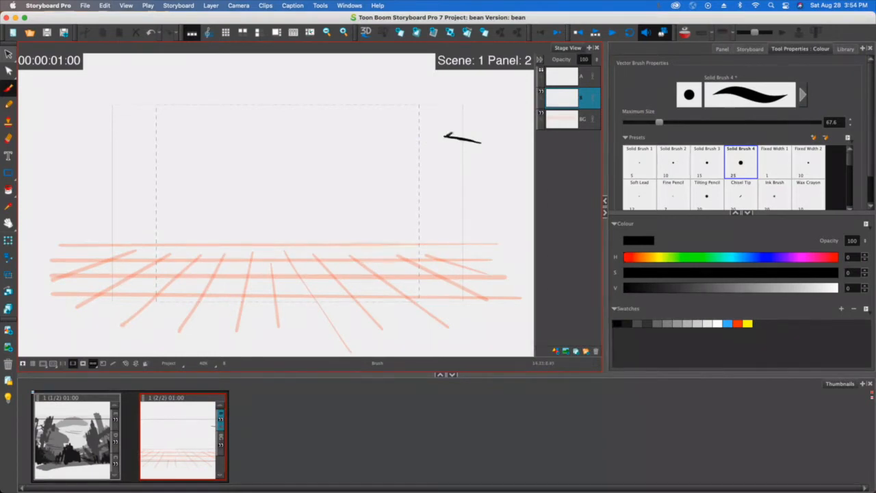
{"action": "left_click_drag", "start_coordinate": [451, 137], "coordinate": [386, 174]}
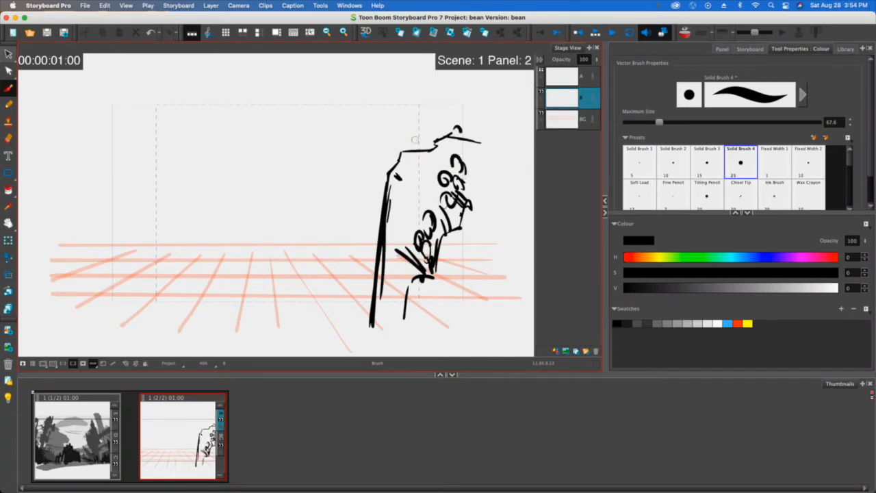
{"action": "left_click_drag", "start_coordinate": [411, 144], "coordinate": [410, 178]}
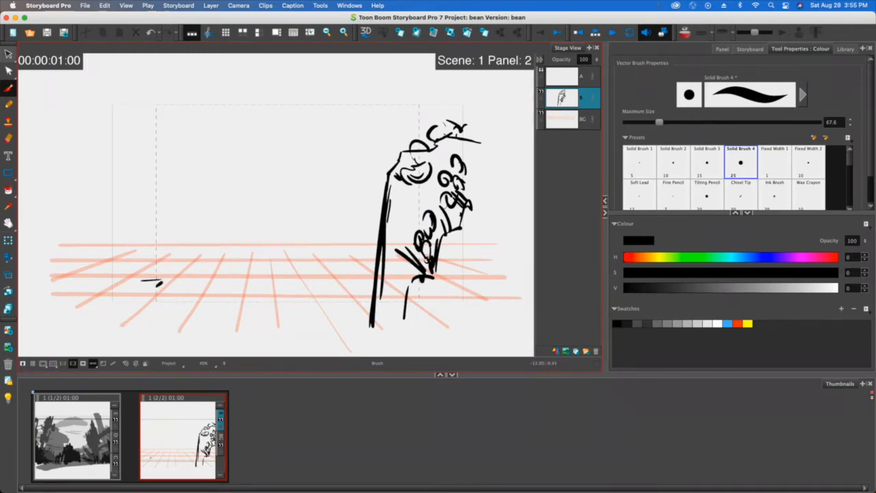
Draw a small rock at left with ground lines, plus horizontal strokes across the middle
{"action": "left_click_drag", "start_coordinate": [140, 280], "coordinate": [157, 277]}
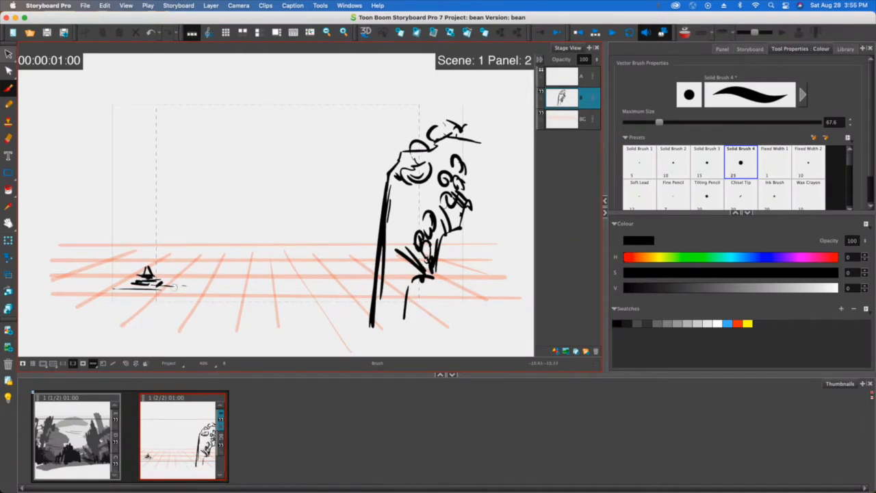
{"action": "left_click_drag", "start_coordinate": [177, 274], "coordinate": [298, 279]}
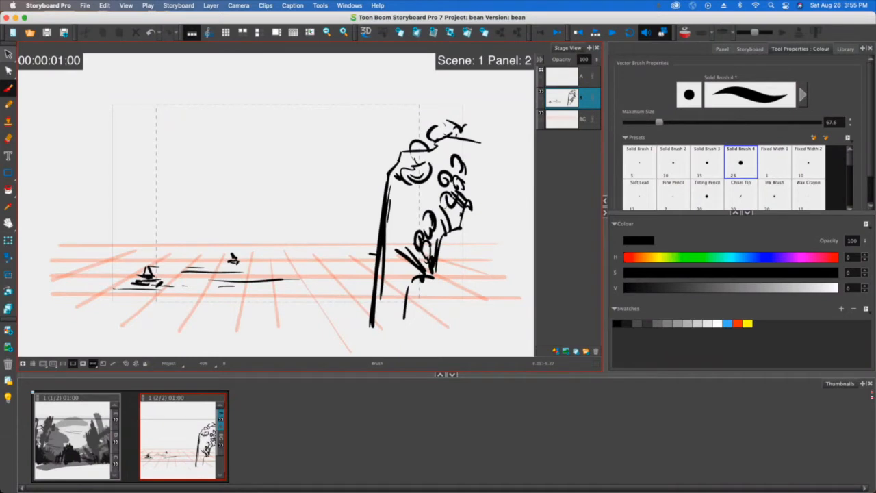
{"action": "left_click_drag", "start_coordinate": [165, 244], "coordinate": [370, 252]}
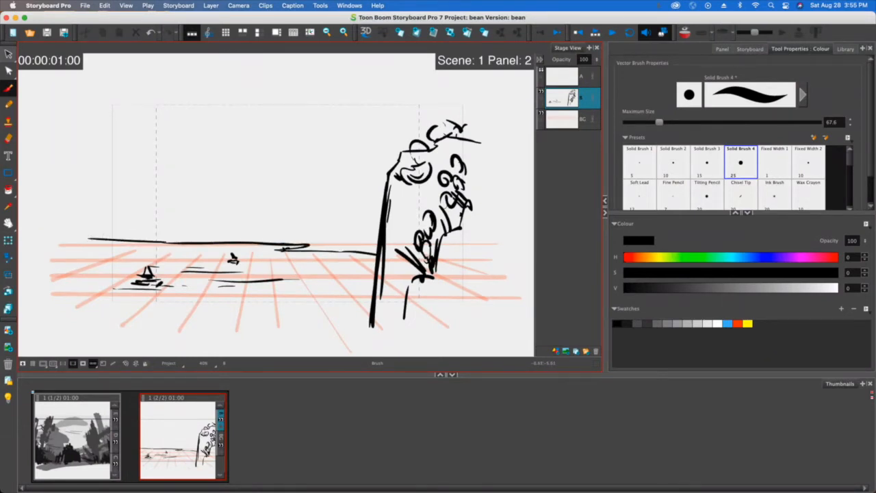
Brush a thick shoreline with a rock spike and a scalloped shelf toward the cliff
{"action": "left_click_drag", "start_coordinate": [260, 247], "coordinate": [370, 257]}
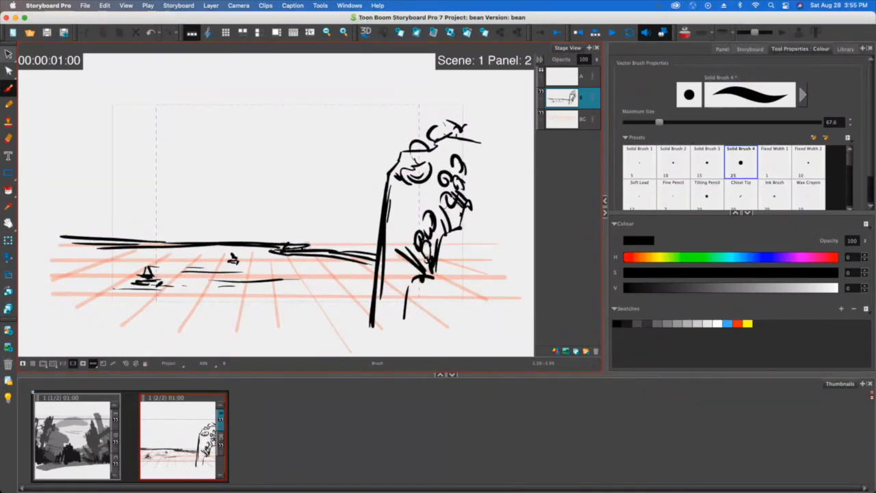
{"action": "left_click_drag", "start_coordinate": [280, 247], "coordinate": [308, 232]}
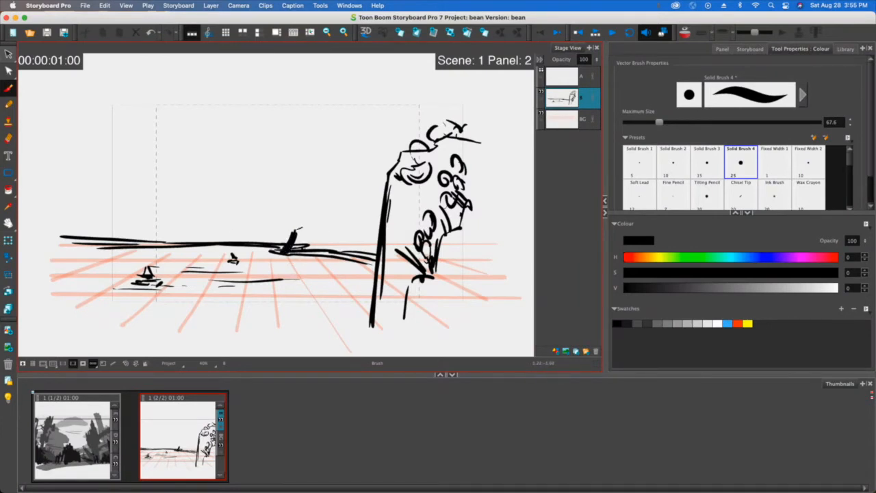
{"action": "left_click_drag", "start_coordinate": [300, 230], "coordinate": [377, 216]}
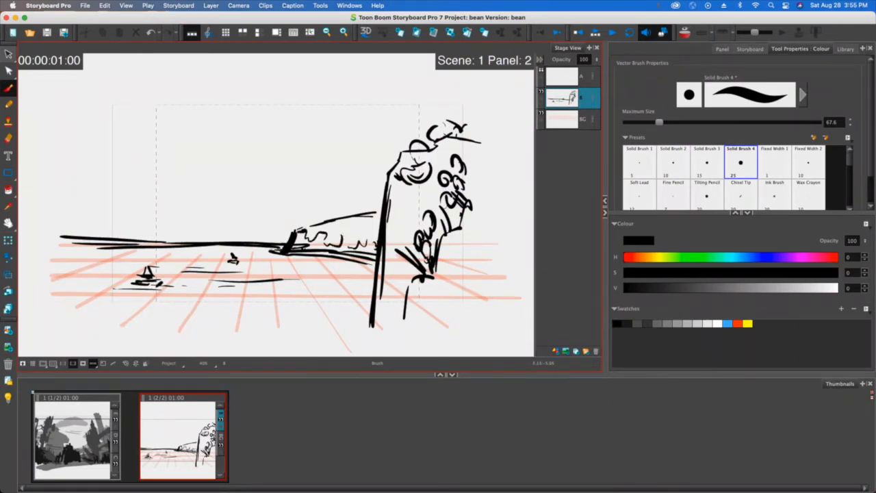
{"action": "left_click_drag", "start_coordinate": [308, 239], "coordinate": [373, 243]}
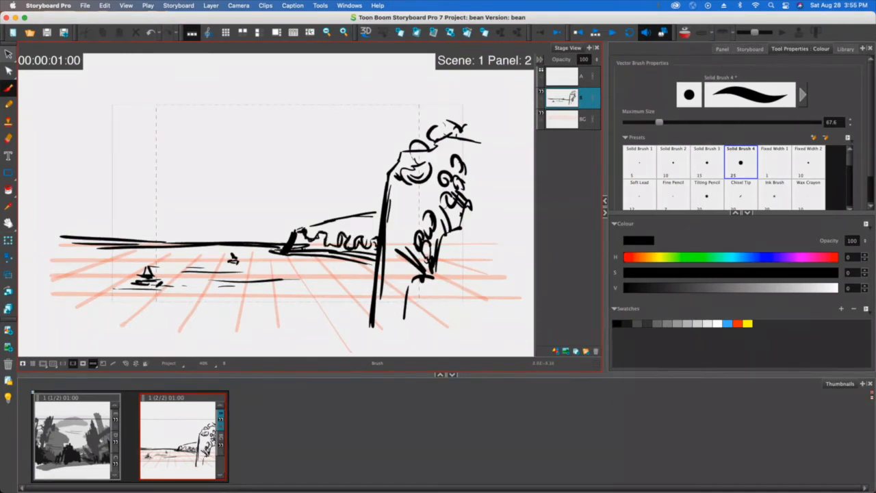
{"action": "left_click_drag", "start_coordinate": [291, 229], "coordinate": [379, 202]}
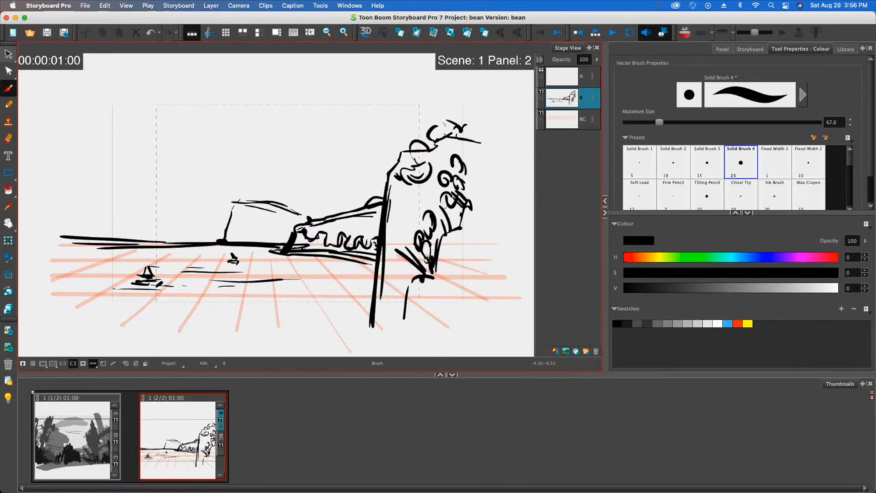
Outline the central mesa, add cliff-face lines, and refine its edges and base
{"action": "left_click_drag", "start_coordinate": [236, 209], "coordinate": [291, 222]}
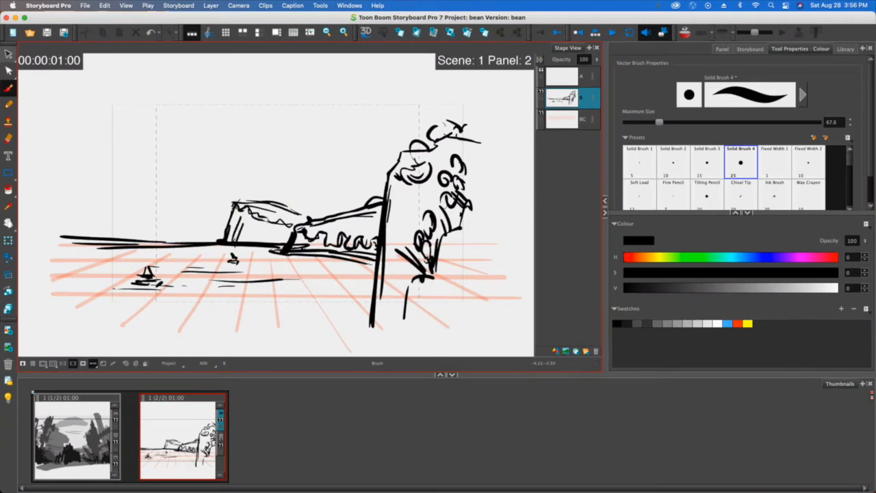
{"action": "left_click_drag", "start_coordinate": [242, 240], "coordinate": [263, 229]}
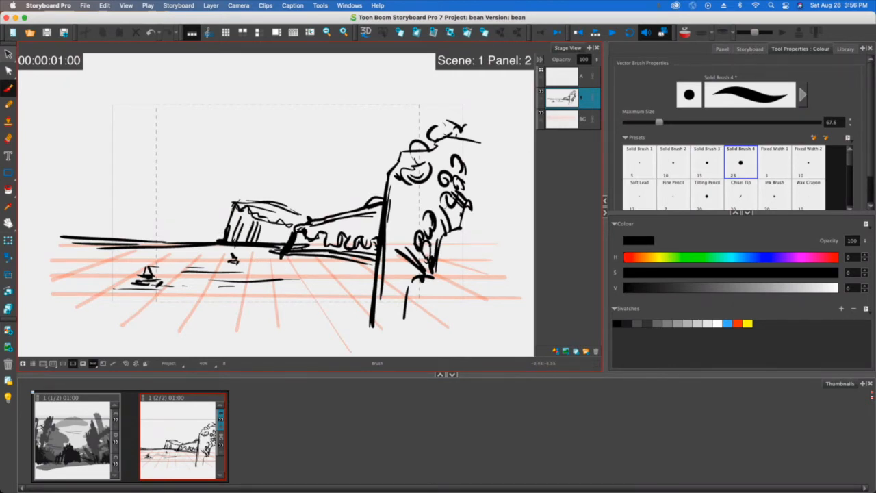
{"action": "left_click_drag", "start_coordinate": [280, 260], "coordinate": [375, 272]}
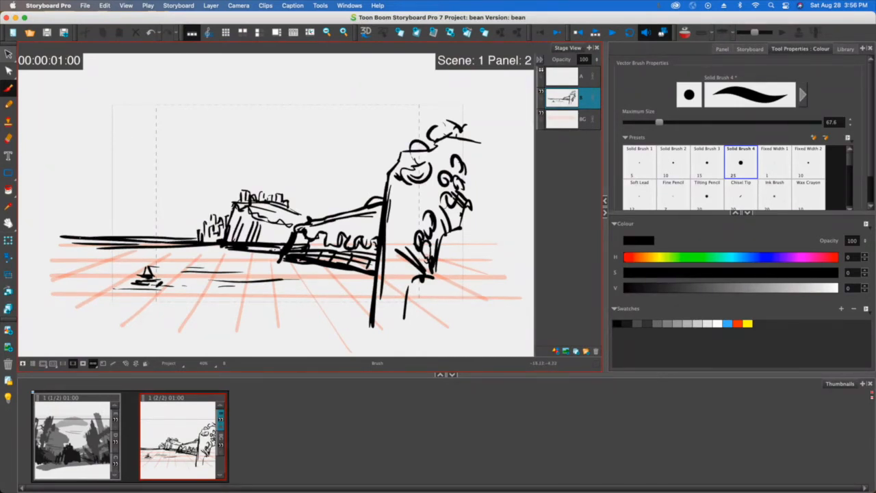
Draw low hills at left, cloud arcs across the sky, and distant ridge lines
{"action": "left_click_drag", "start_coordinate": [82, 225], "coordinate": [199, 219]}
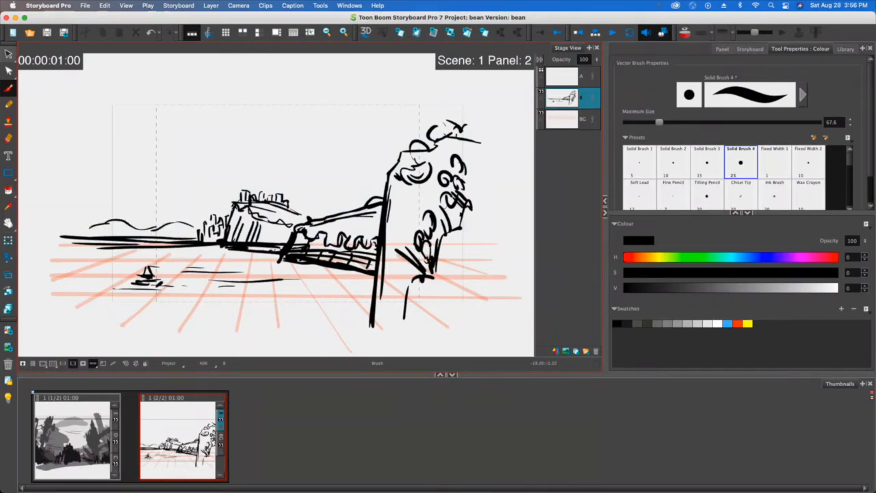
{"action": "left_click_drag", "start_coordinate": [99, 202], "coordinate": [175, 198]}
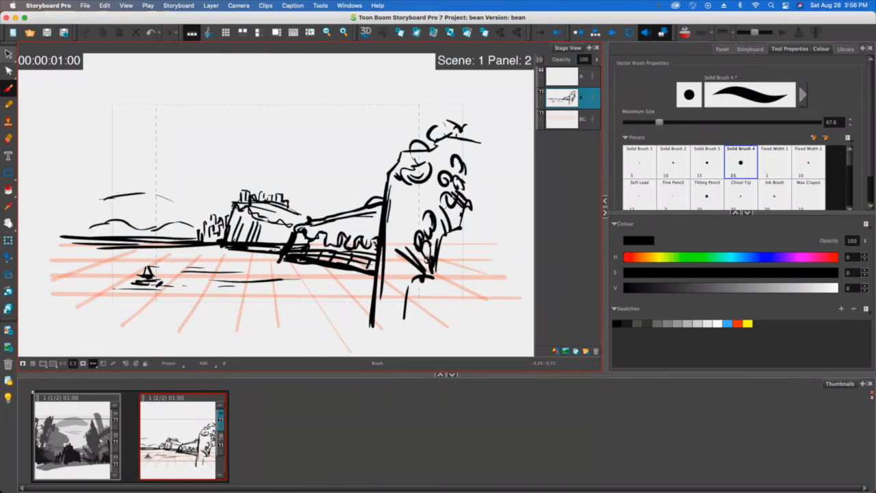
{"action": "left_click_drag", "start_coordinate": [103, 175], "coordinate": [198, 216]}
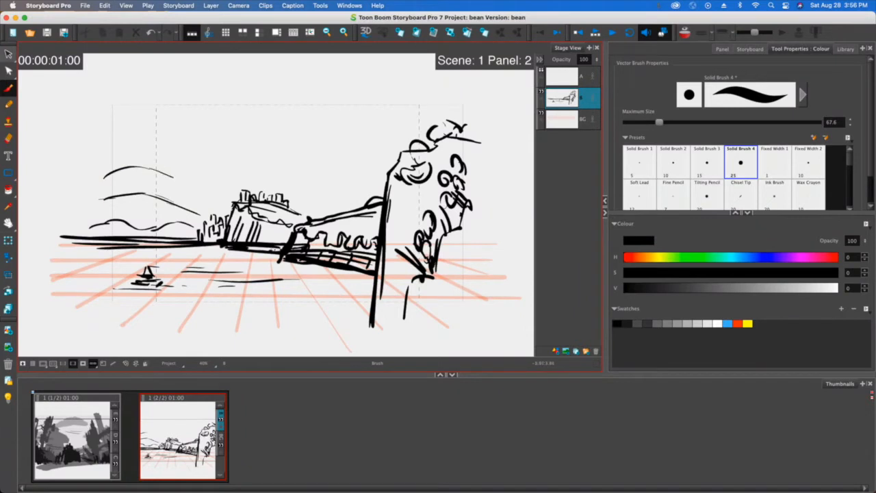
{"action": "left_click_drag", "start_coordinate": [102, 175], "coordinate": [294, 167]}
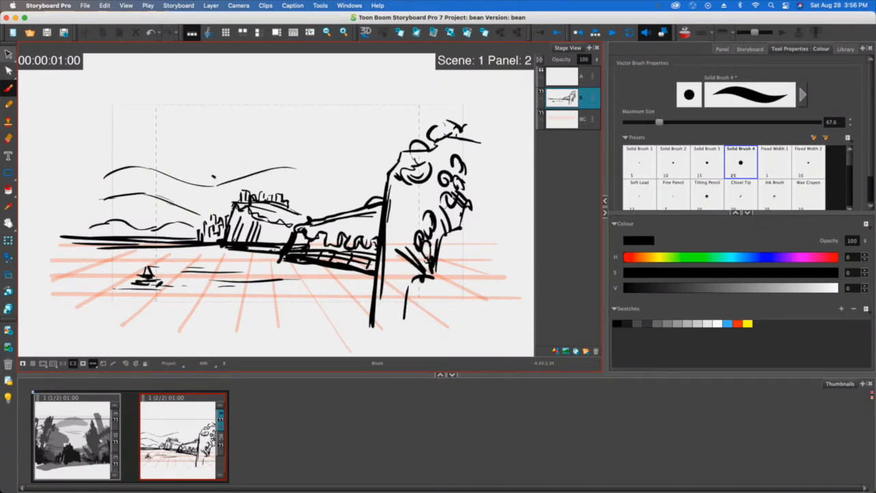
{"action": "left_click_drag", "start_coordinate": [212, 179], "coordinate": [295, 176]}
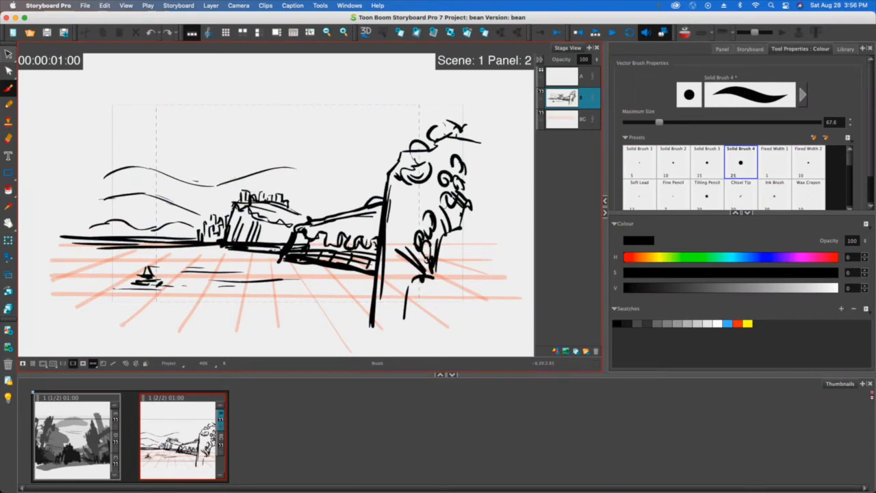
{"action": "left_click_drag", "start_coordinate": [198, 183], "coordinate": [354, 184]}
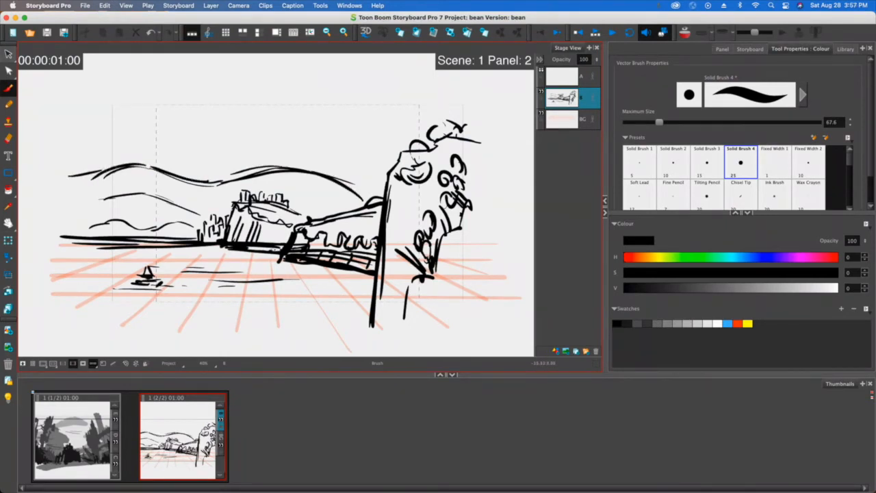
{"action": "left_click_drag", "start_coordinate": [171, 168], "coordinate": [199, 156]}
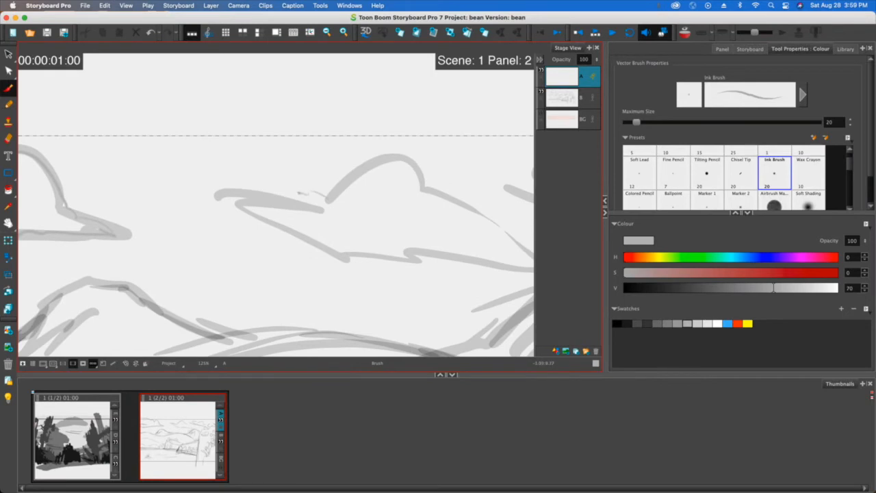
Draw a light grey (value 70) cloud outline and a mountain beneath it
{"action": "left_click_drag", "start_coordinate": [236, 212], "coordinate": [411, 263]}
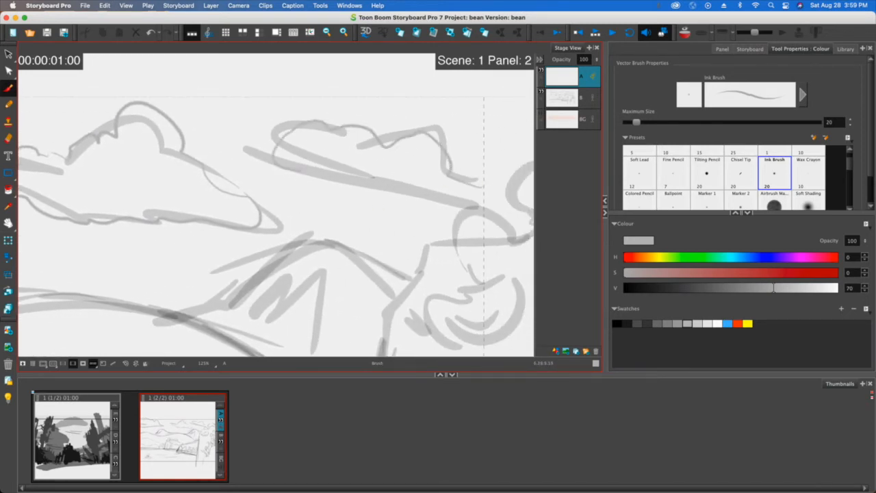
{"action": "left_click_drag", "start_coordinate": [304, 174], "coordinate": [479, 199]}
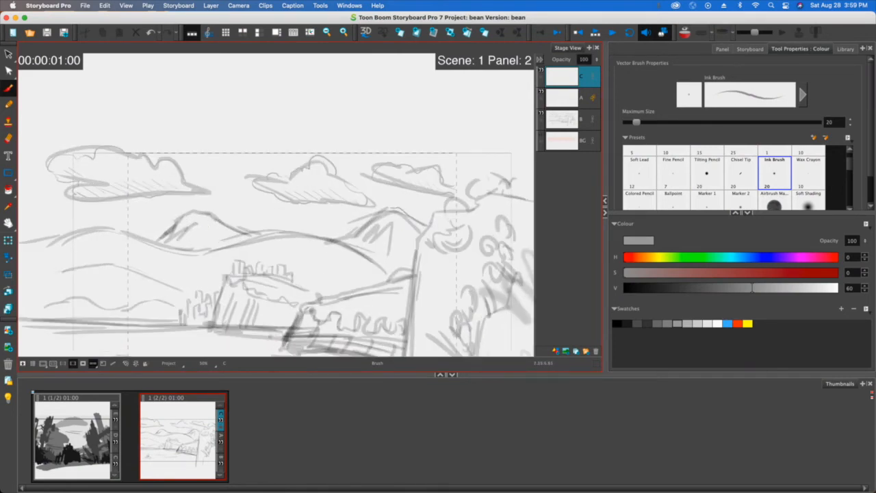
In value-60 grey, hatch cloud shading and texture the mountain peaks
{"action": "left_click_drag", "start_coordinate": [331, 236], "coordinate": [394, 209]}
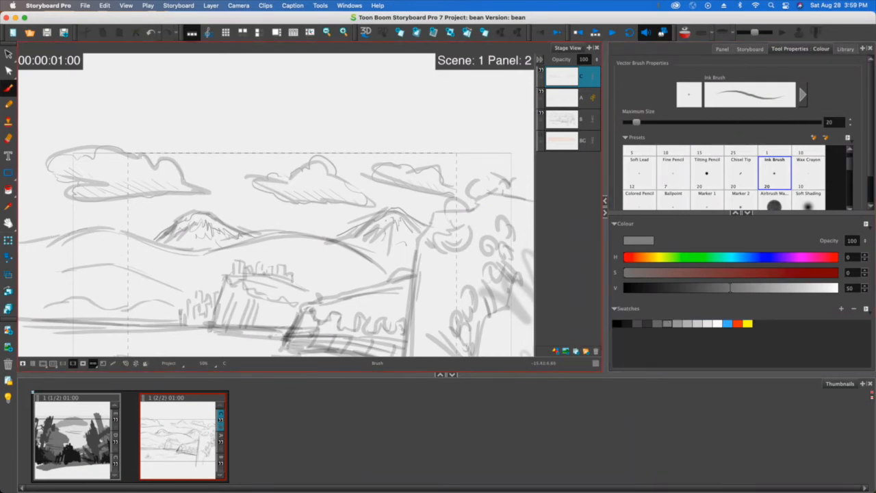
{"action": "left_click_drag", "start_coordinate": [75, 230], "coordinate": [246, 241]}
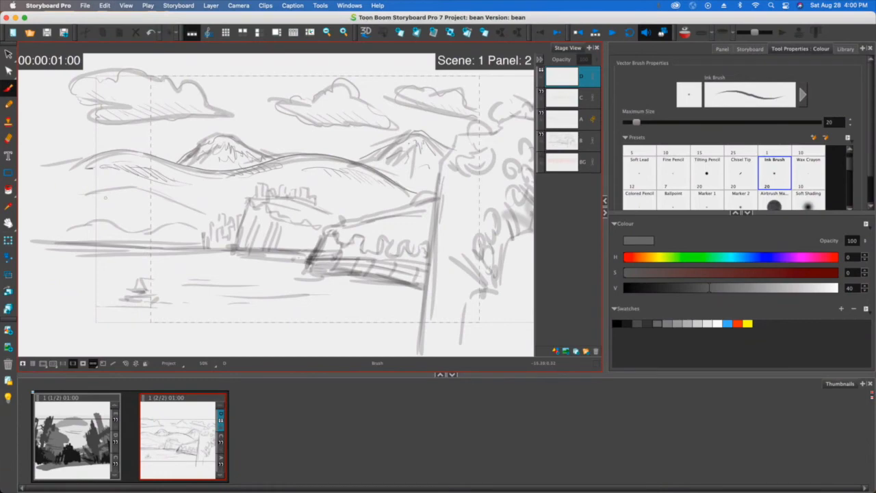
In value-40 grey, ink hill contours, birds, the left shoreline and distant town buildings
{"action": "left_click_drag", "start_coordinate": [106, 202], "coordinate": [195, 210]}
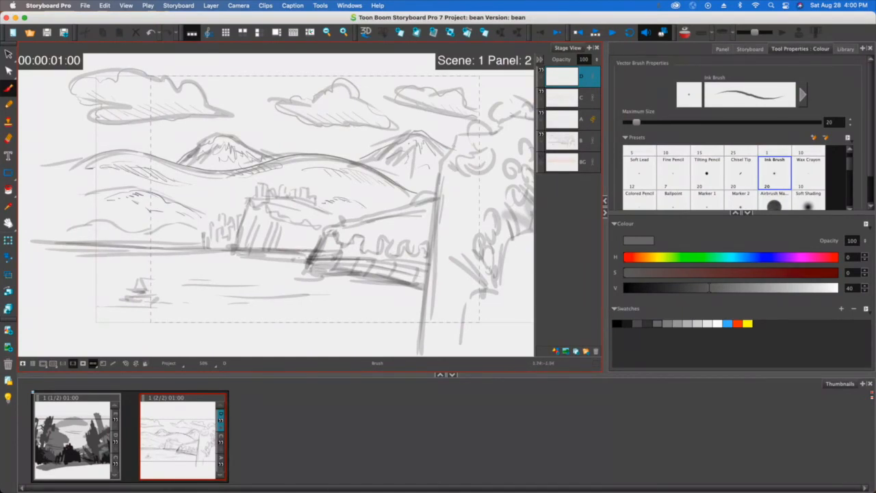
{"action": "left_click_drag", "start_coordinate": [335, 206], "coordinate": [379, 208]}
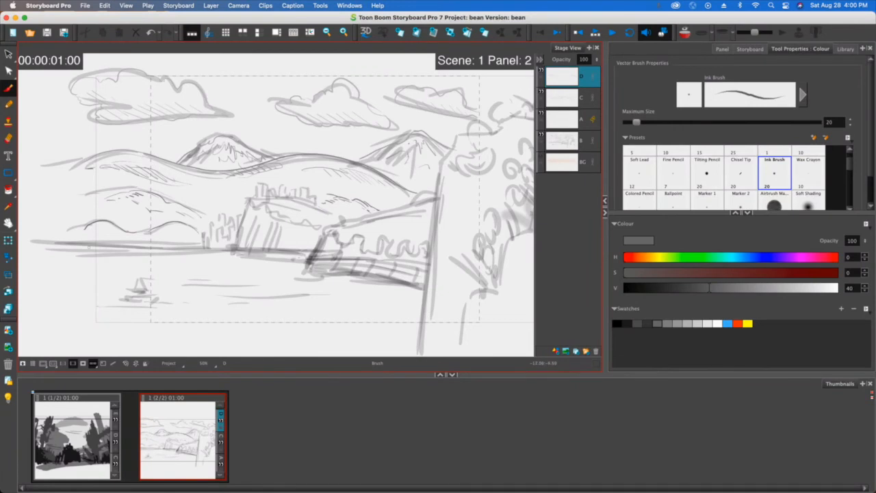
{"action": "left_click_drag", "start_coordinate": [79, 248], "coordinate": [202, 248]}
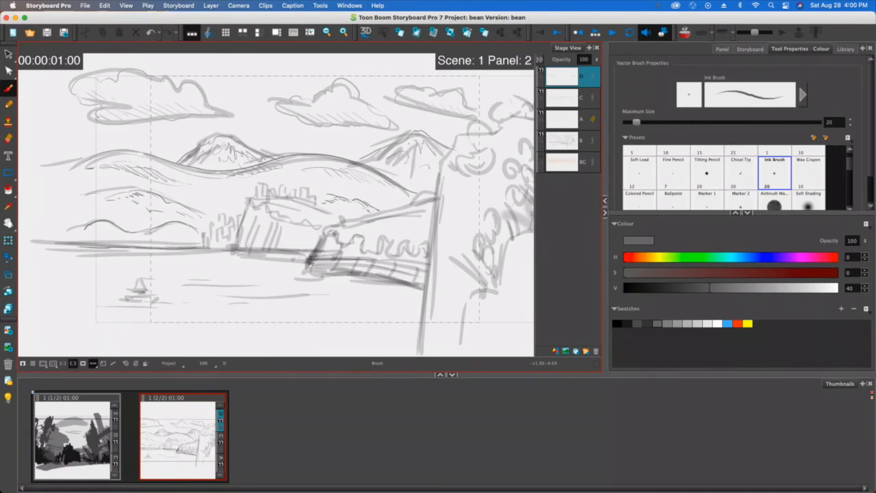
{"action": "left_click_drag", "start_coordinate": [120, 244], "coordinate": [202, 243]}
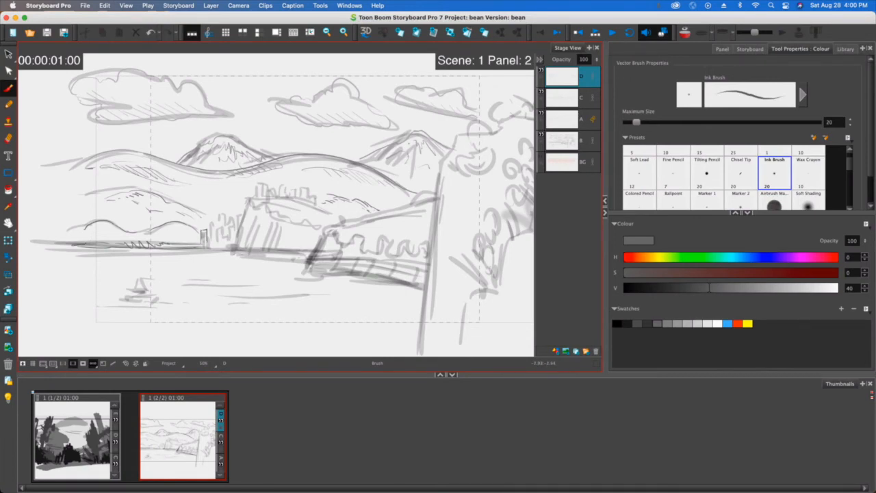
{"action": "left_click_drag", "start_coordinate": [208, 236], "coordinate": [222, 225]}
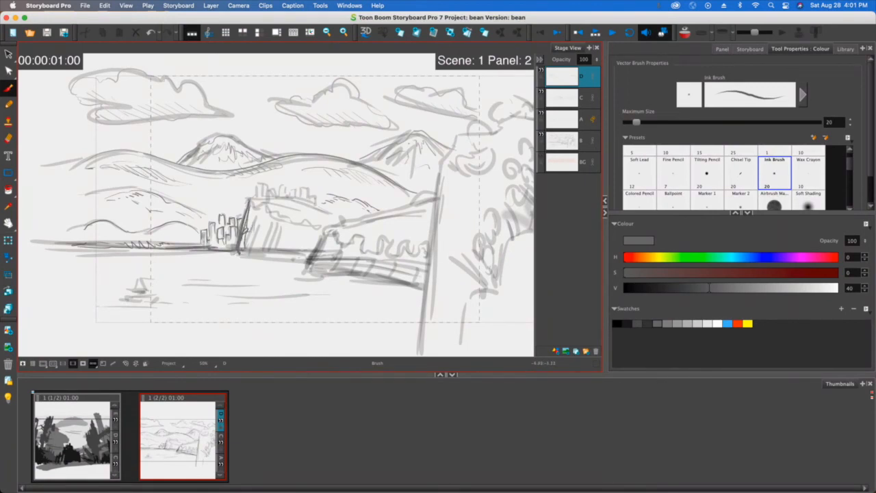
{"action": "left_click_drag", "start_coordinate": [256, 205], "coordinate": [257, 250]}
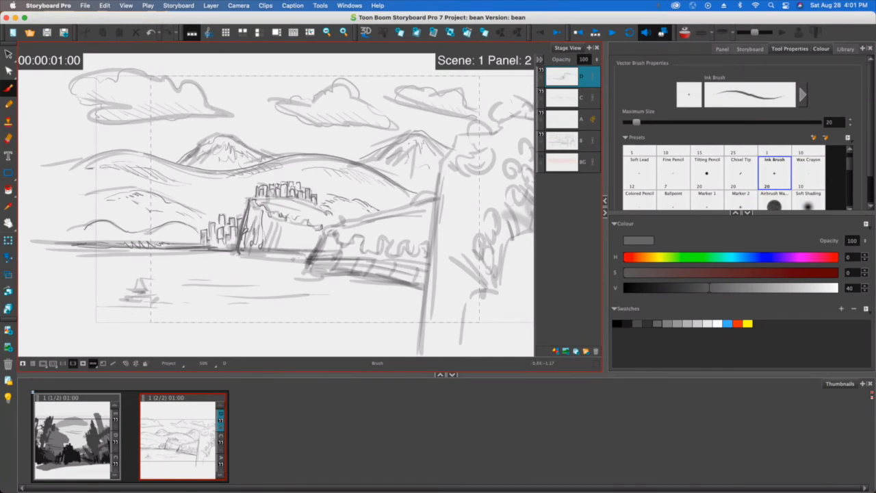
Ink darker detail of the spired building on the central rock shelf
{"action": "left_click_drag", "start_coordinate": [254, 205], "coordinate": [321, 212]}
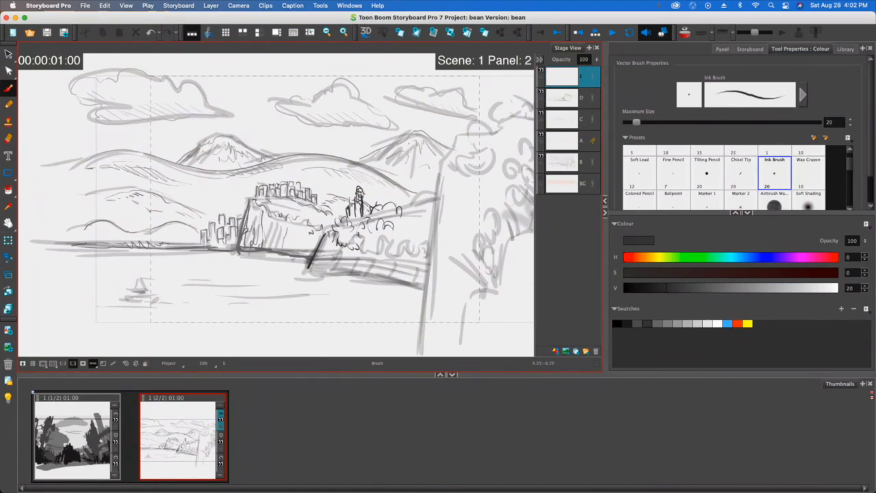
Ink bushy trees beside the spire, foliage down the right slope, and the bold terrace wall
{"action": "left_click_drag", "start_coordinate": [393, 202], "coordinate": [431, 195]}
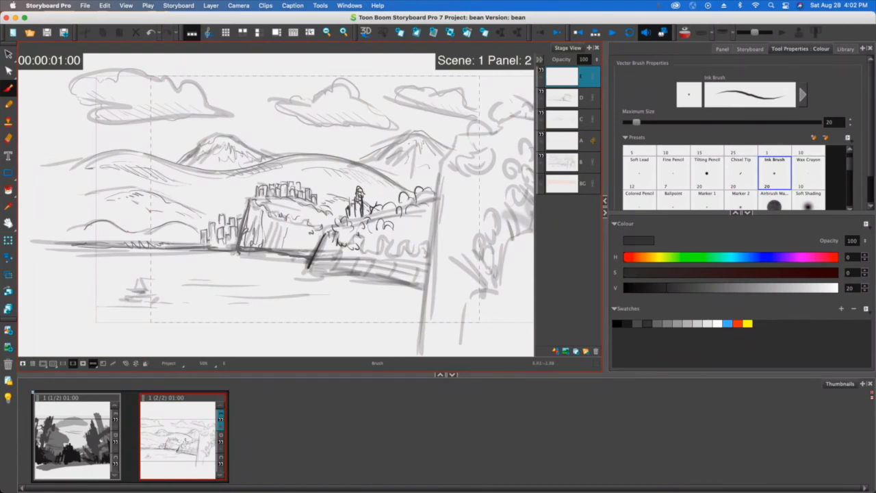
{"action": "left_click_drag", "start_coordinate": [349, 249], "coordinate": [424, 229]}
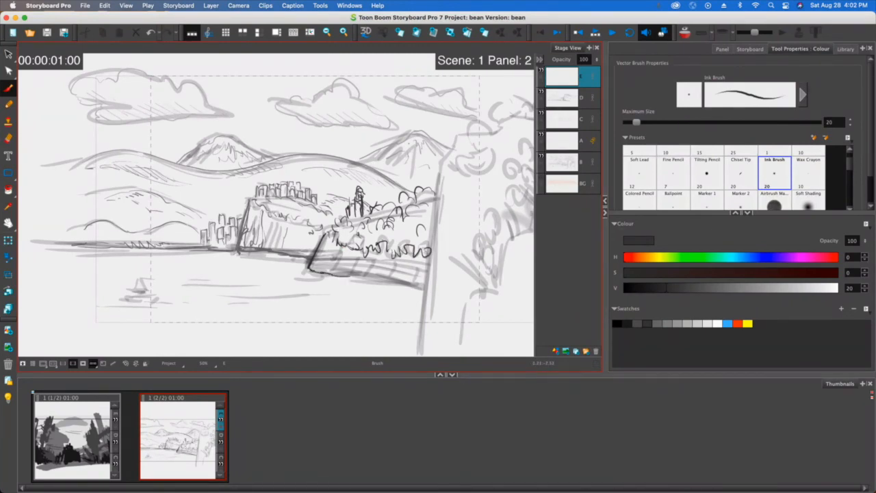
{"action": "left_click_drag", "start_coordinate": [315, 284], "coordinate": [411, 280]}
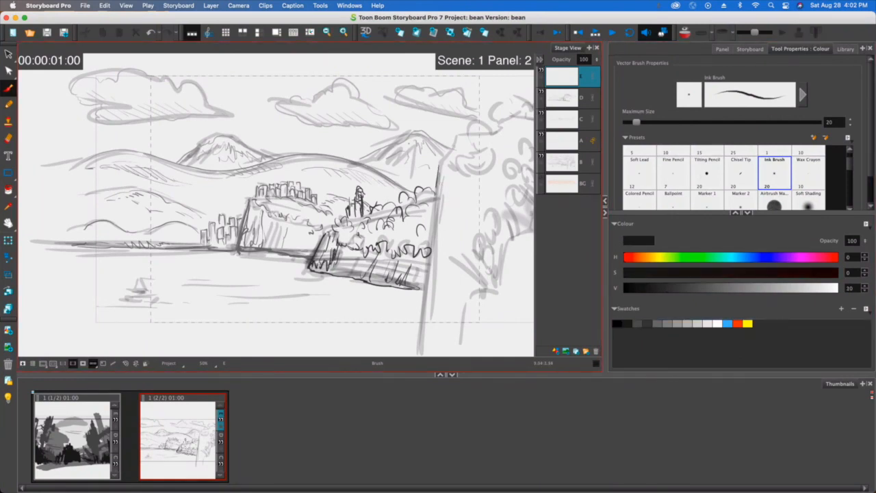
{"action": "left_click_drag", "start_coordinate": [427, 184], "coordinate": [414, 336]}
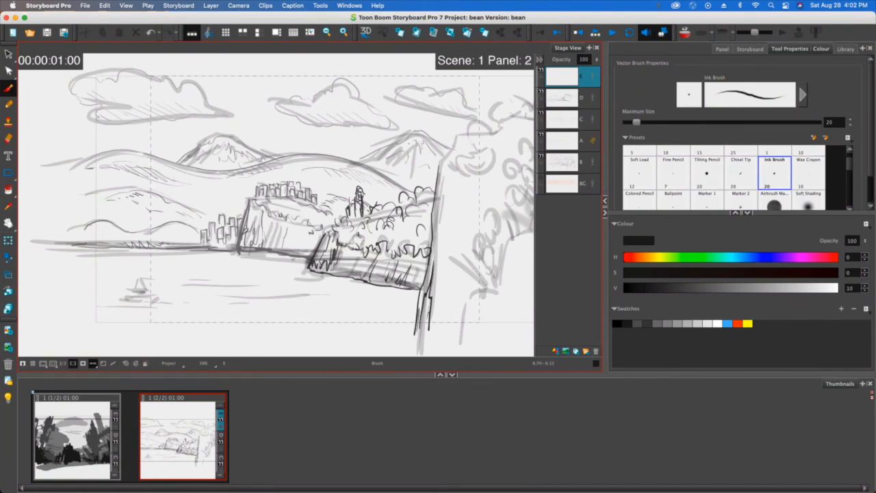
Outline the tall right cliff, crown it with puffy foliage clumps, and add spiky grass tufts below
{"action": "left_click_drag", "start_coordinate": [445, 277], "coordinate": [442, 328]}
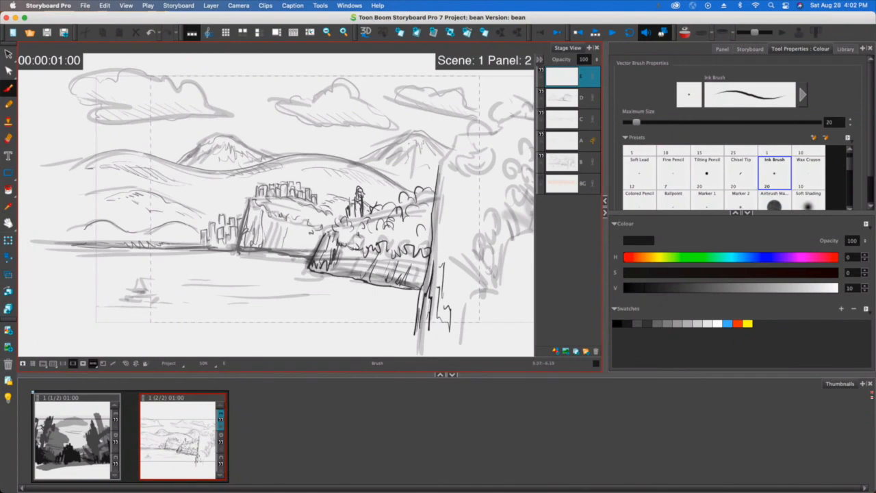
{"action": "left_click_drag", "start_coordinate": [438, 182], "coordinate": [438, 270]}
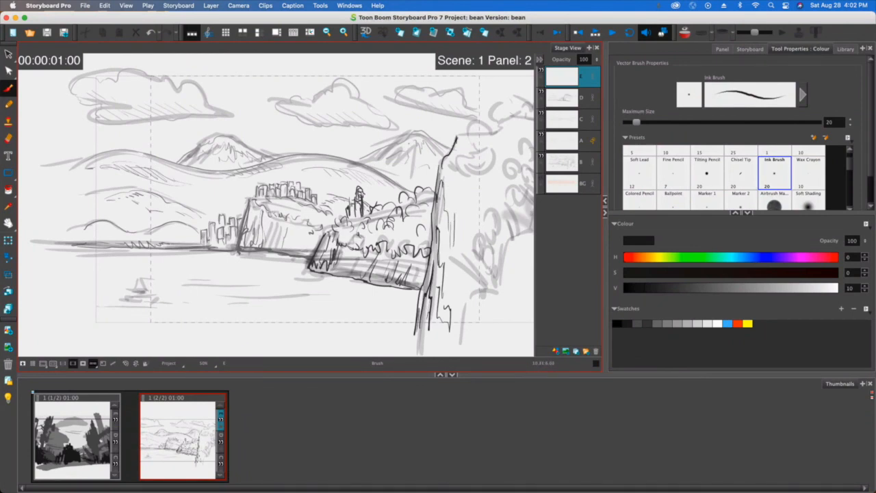
{"action": "left_click_drag", "start_coordinate": [455, 137], "coordinate": [486, 168]}
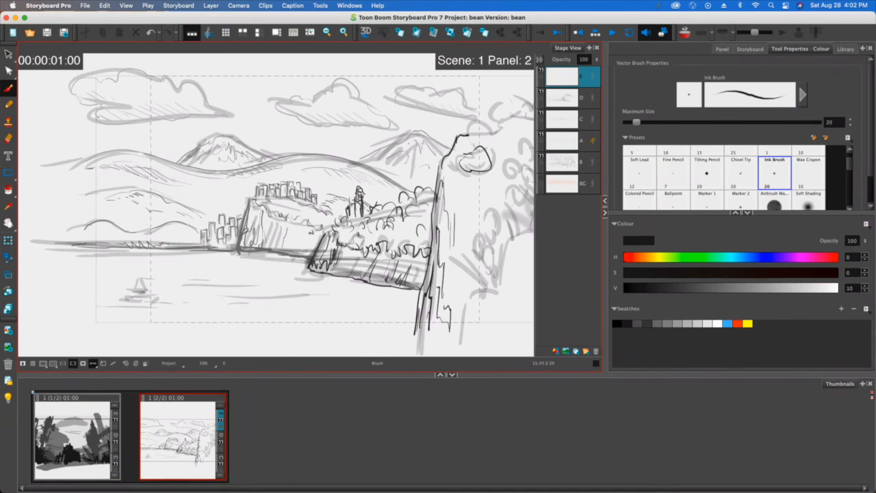
{"action": "left_click_drag", "start_coordinate": [479, 137], "coordinate": [462, 167]}
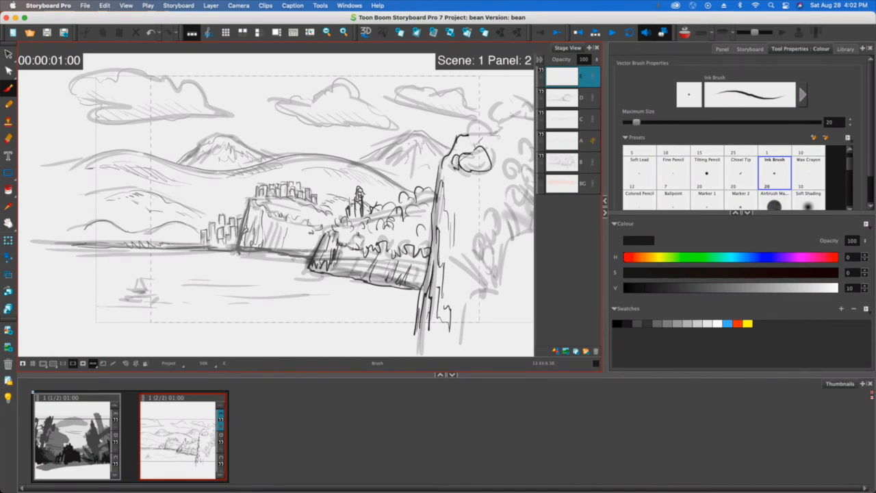
{"action": "left_click_drag", "start_coordinate": [466, 134], "coordinate": [492, 144]}
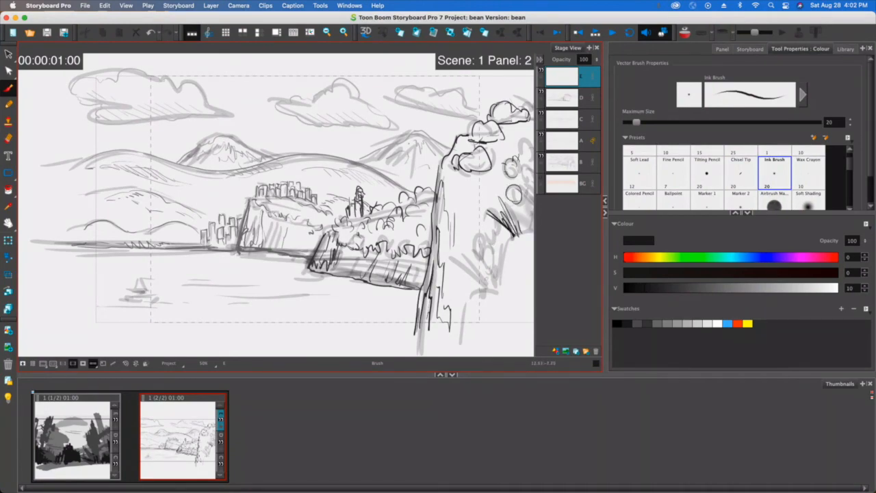
{"action": "left_click_drag", "start_coordinate": [472, 260], "coordinate": [499, 294]}
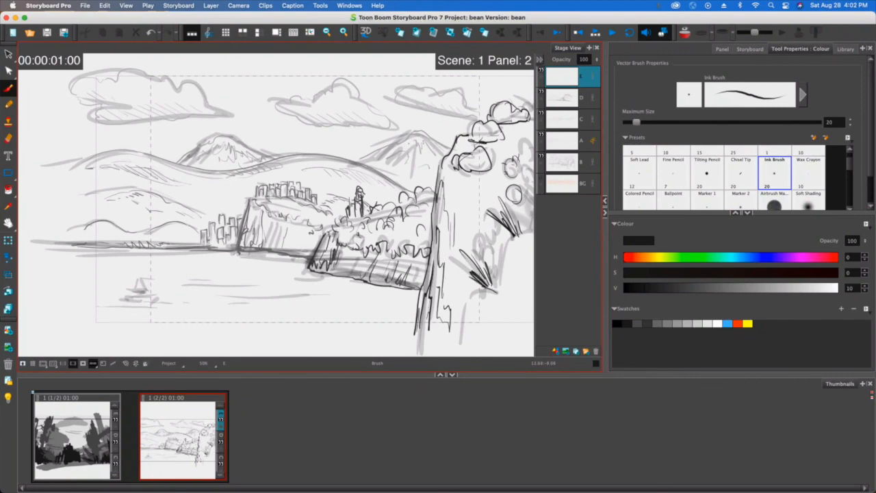
{"action": "left_click_drag", "start_coordinate": [465, 335], "coordinate": [489, 291]}
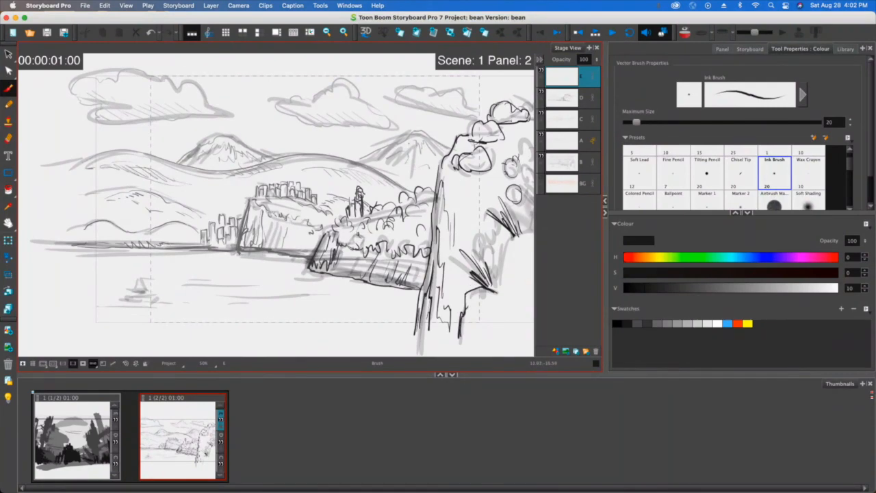